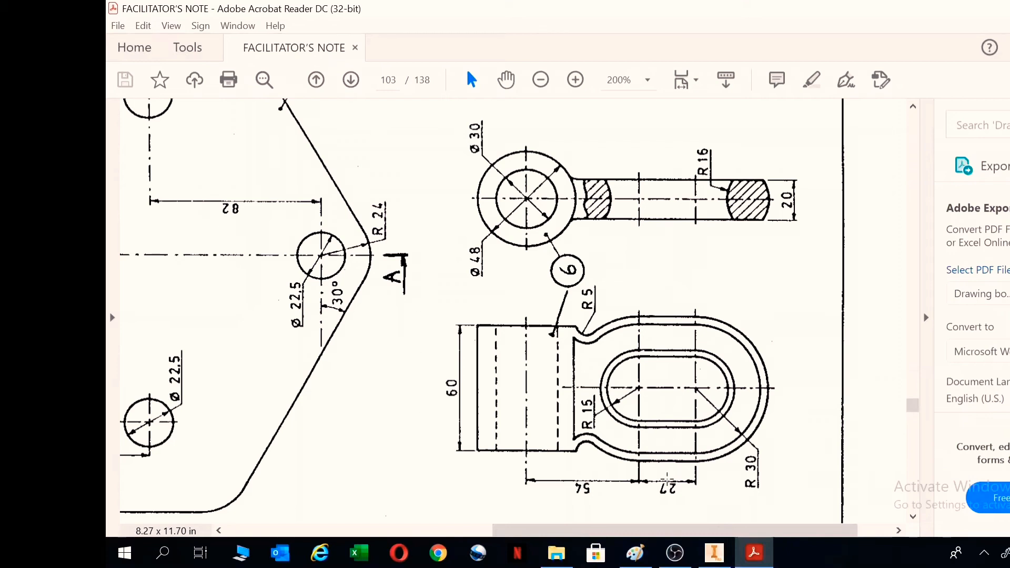
Switch to the top view and start extruding the ring between the 48 and 30 circles.
{"action": "type", "text": "Top view."}
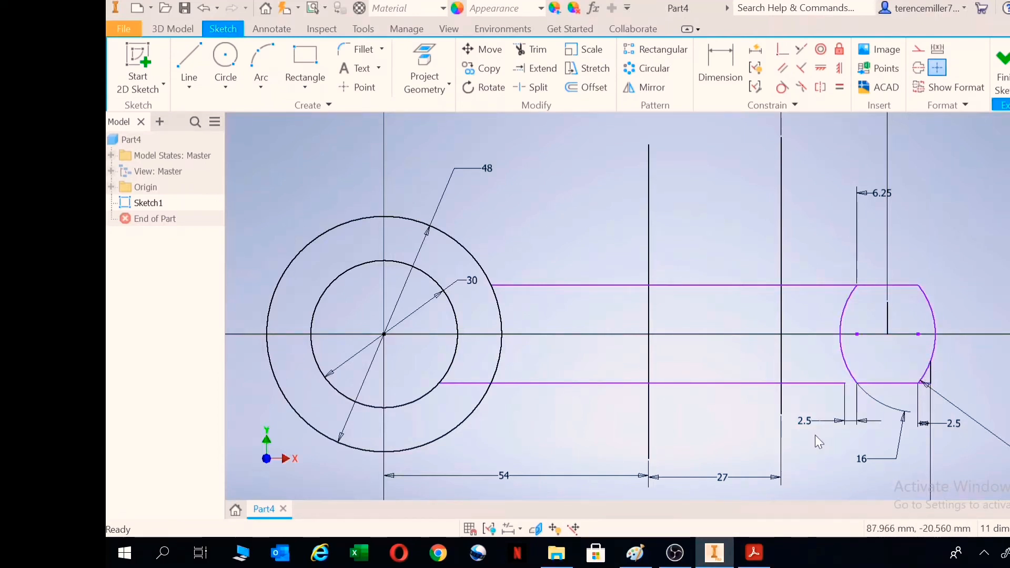
{"action": "mouse_move", "coordinate": [682, 266]}
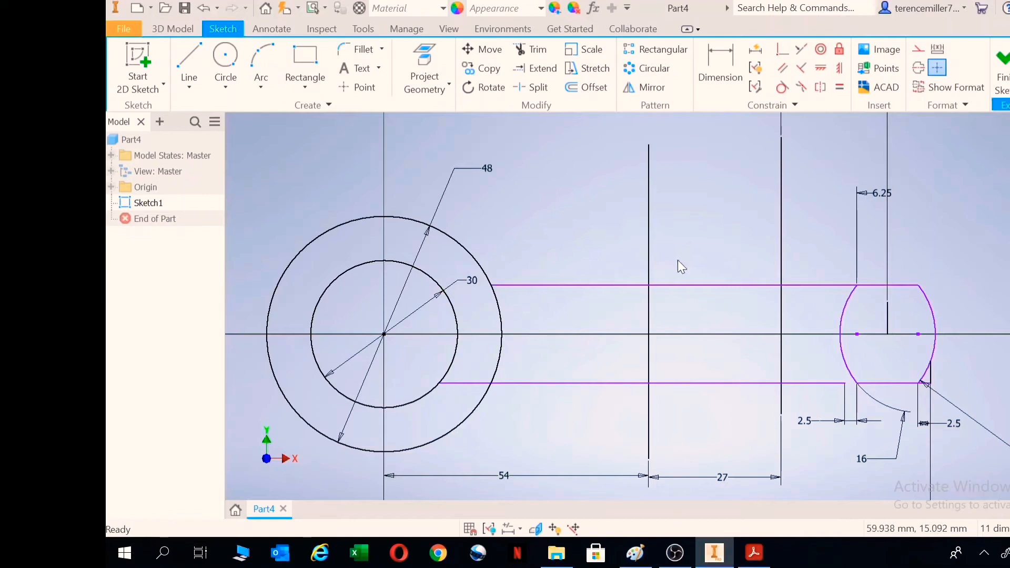
{"action": "left_click", "coordinate": [530, 49]}
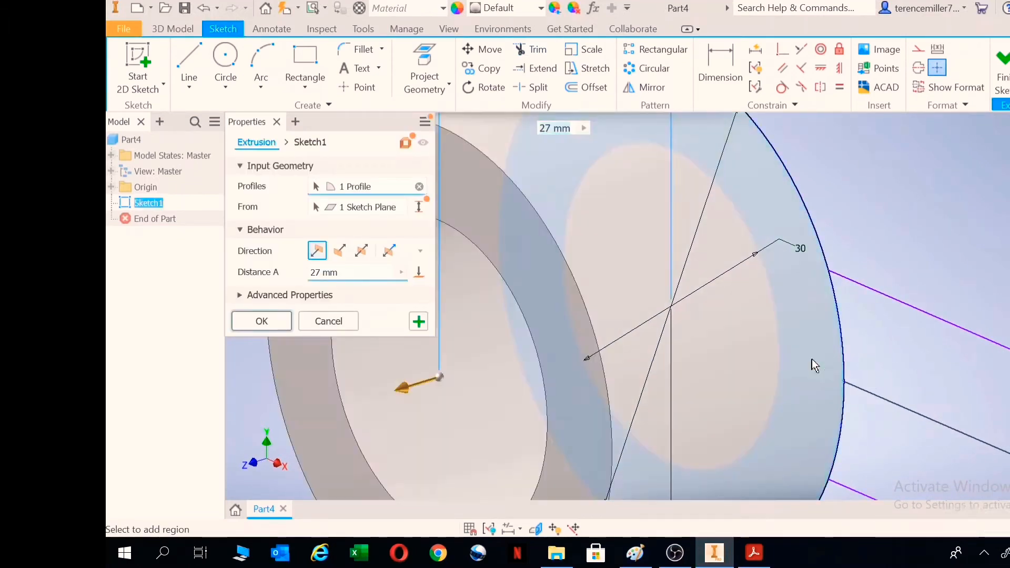
Extrude the ring profile symmetrically to 60 mm, creating Extrusion1.
{"action": "left_click", "coordinate": [361, 250]}
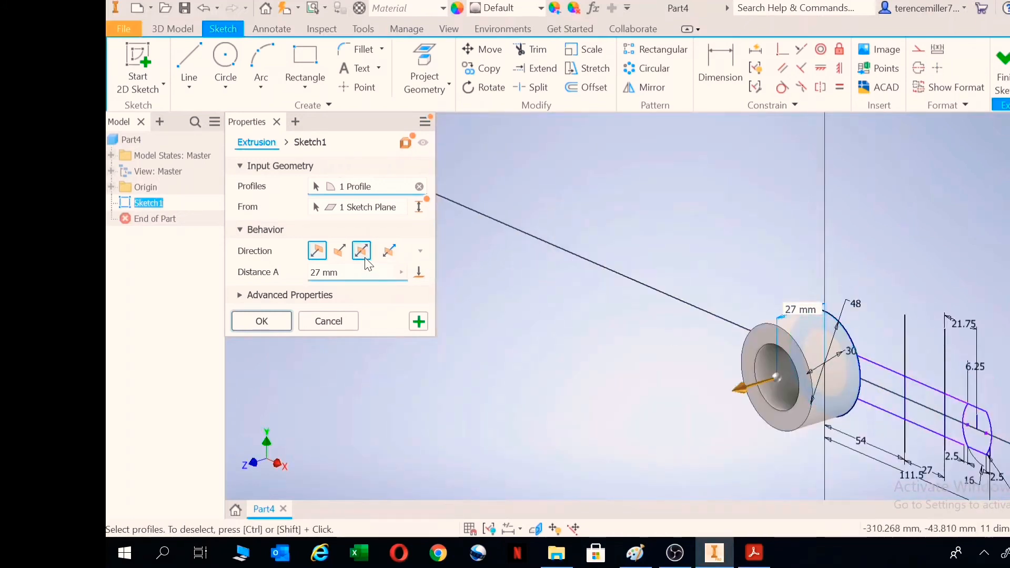
{"action": "left_click", "coordinate": [361, 250]}
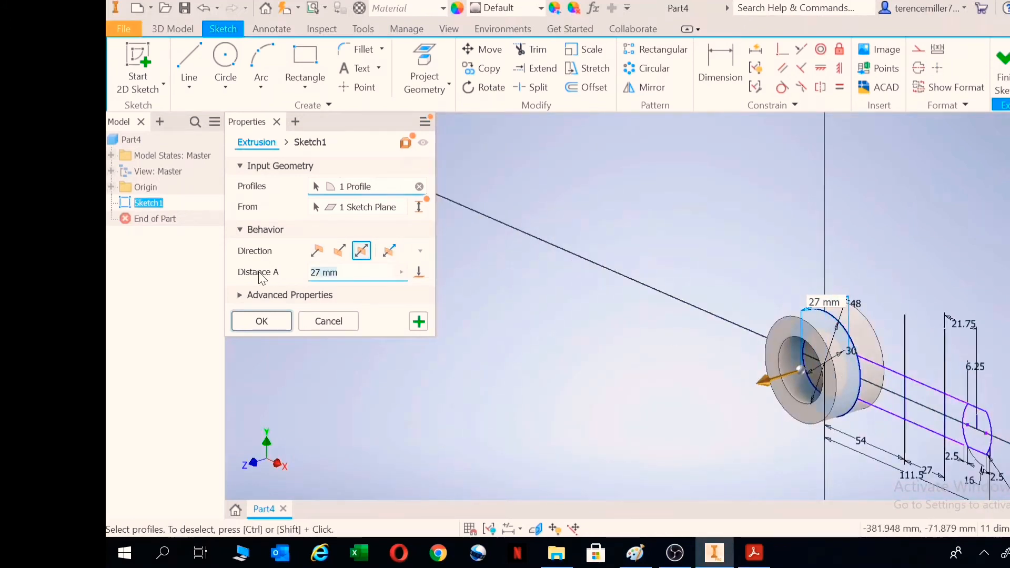
{"action": "type", "text": "60"}
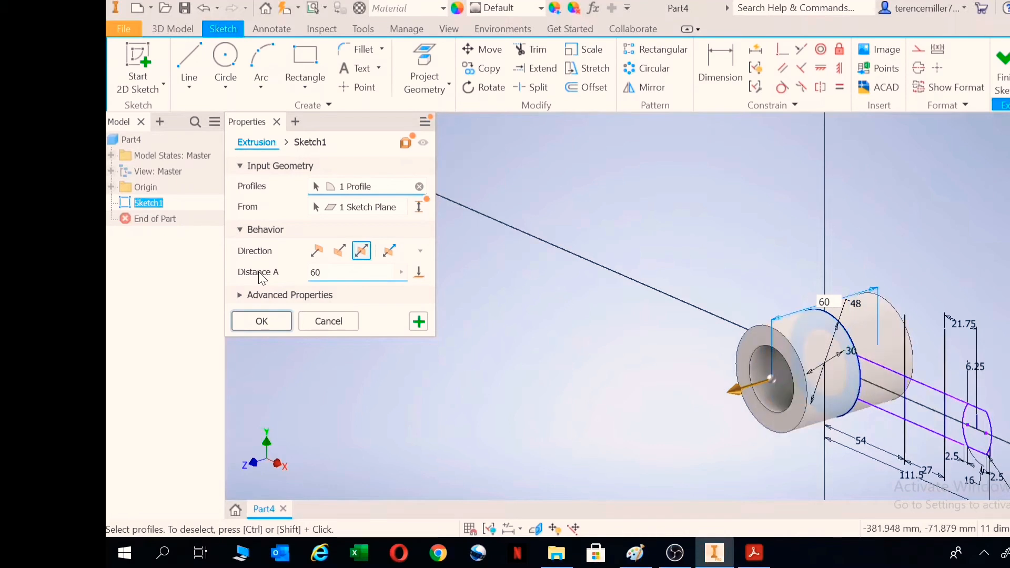
{"action": "left_click", "coordinate": [261, 321]}
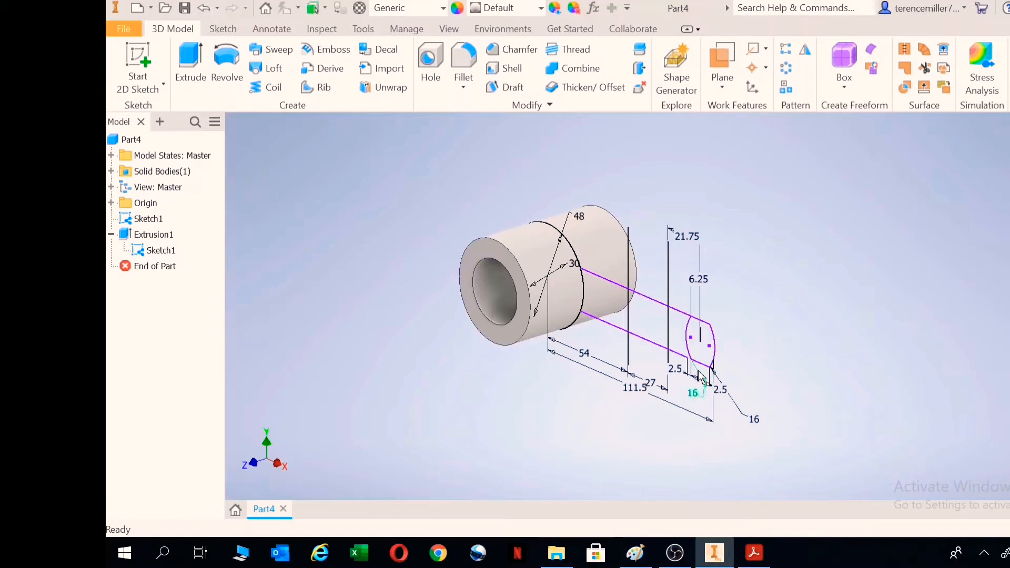
{"action": "mouse_move", "coordinate": [709, 353]}
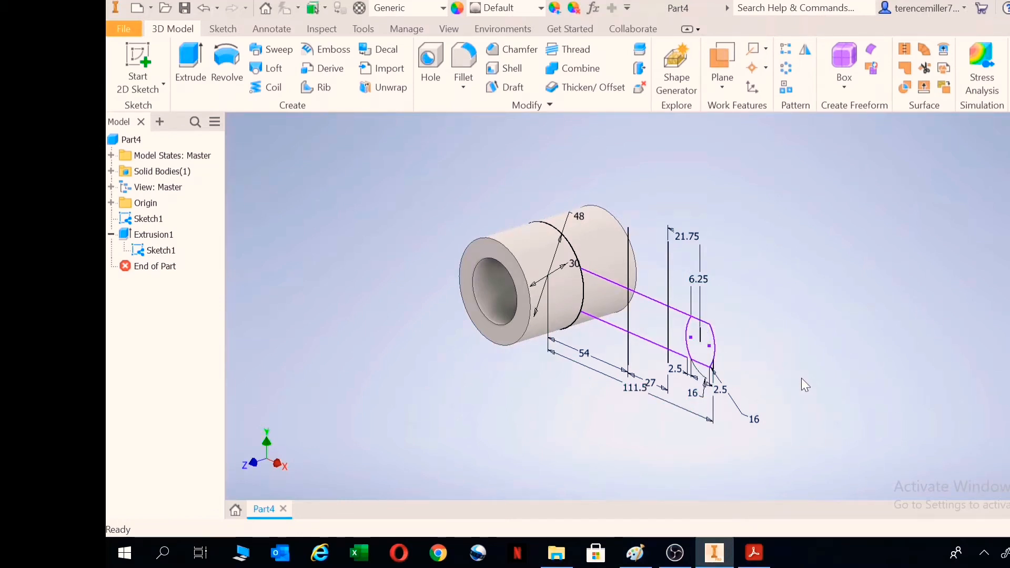
Revolve the oval profile 180° symmetrically about the vertical line, creating Revolution1.
{"action": "left_click", "coordinate": [226, 61]}
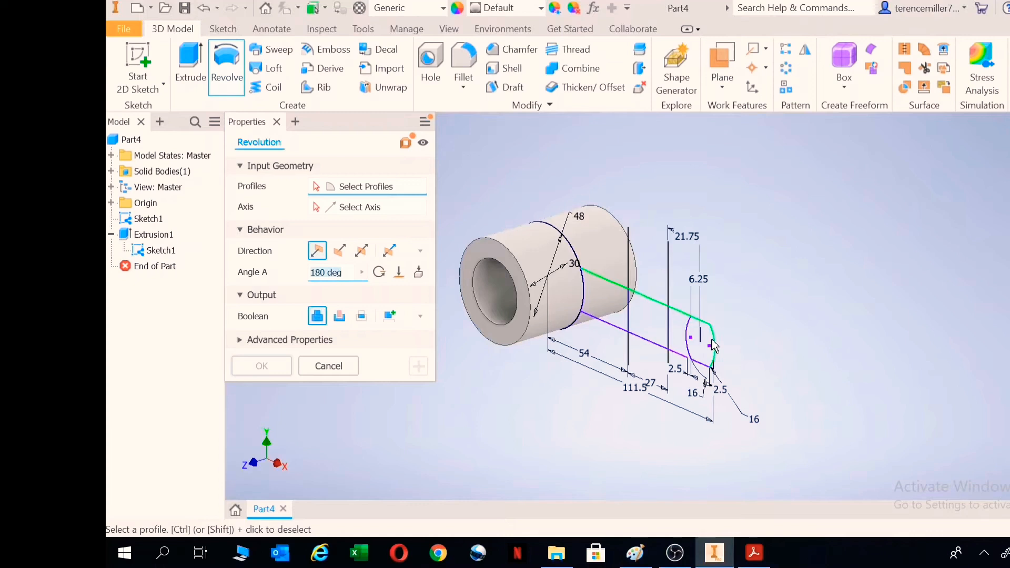
{"action": "left_click", "coordinate": [699, 338]}
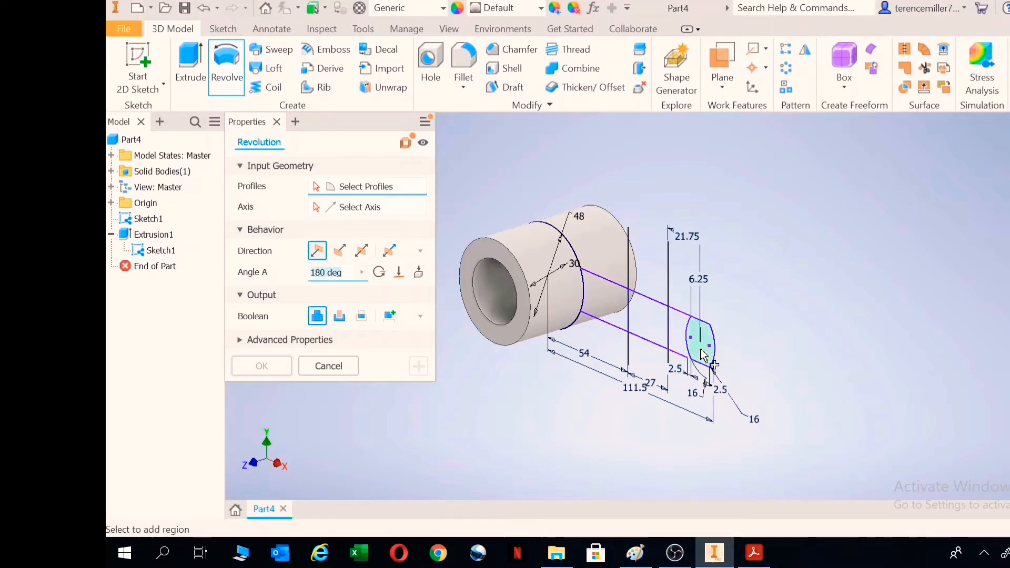
{"action": "left_click", "coordinate": [699, 339]}
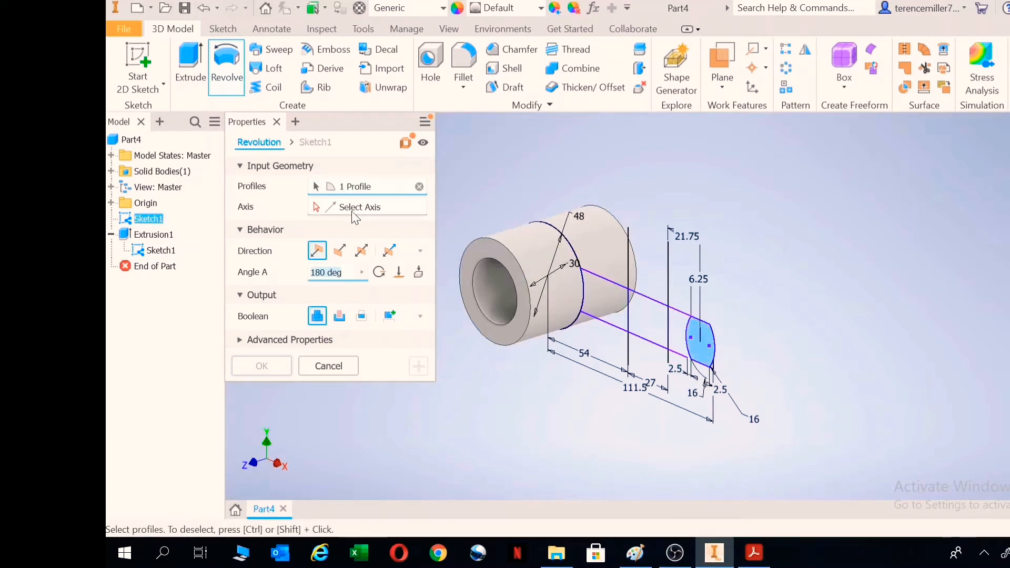
{"action": "left_click", "coordinate": [359, 207]}
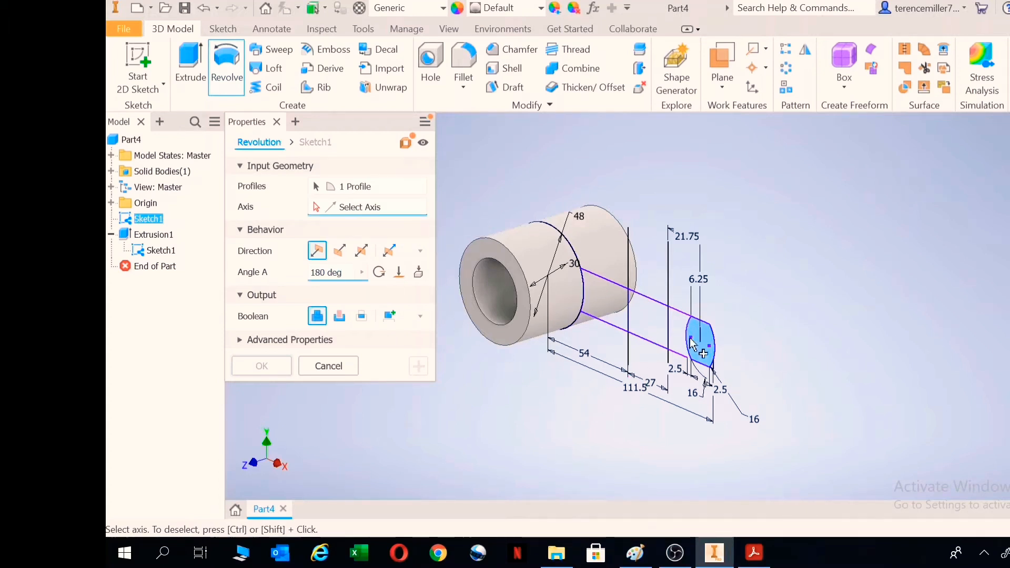
{"action": "left_click", "coordinate": [669, 321]}
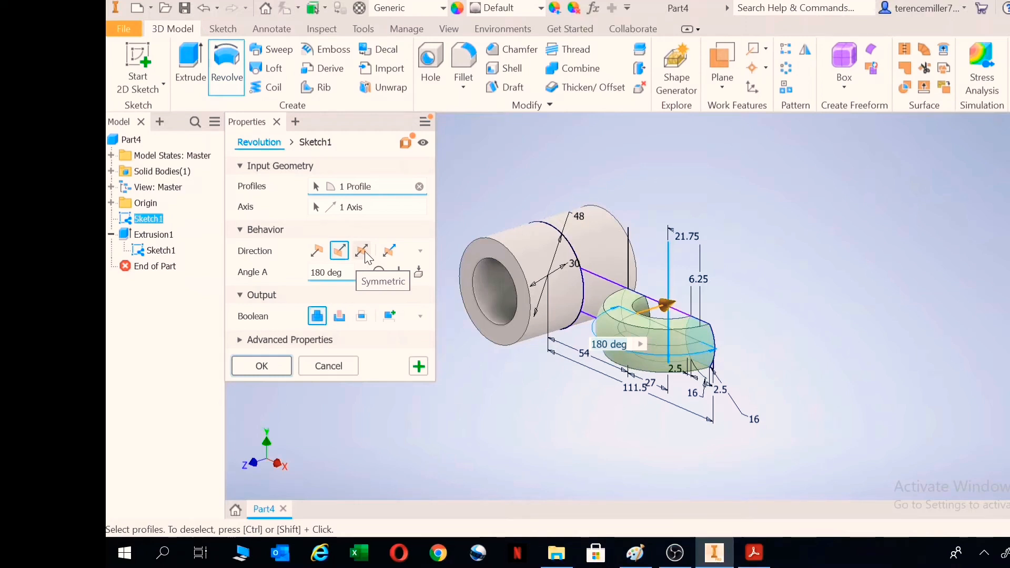
{"action": "left_click", "coordinate": [361, 251]}
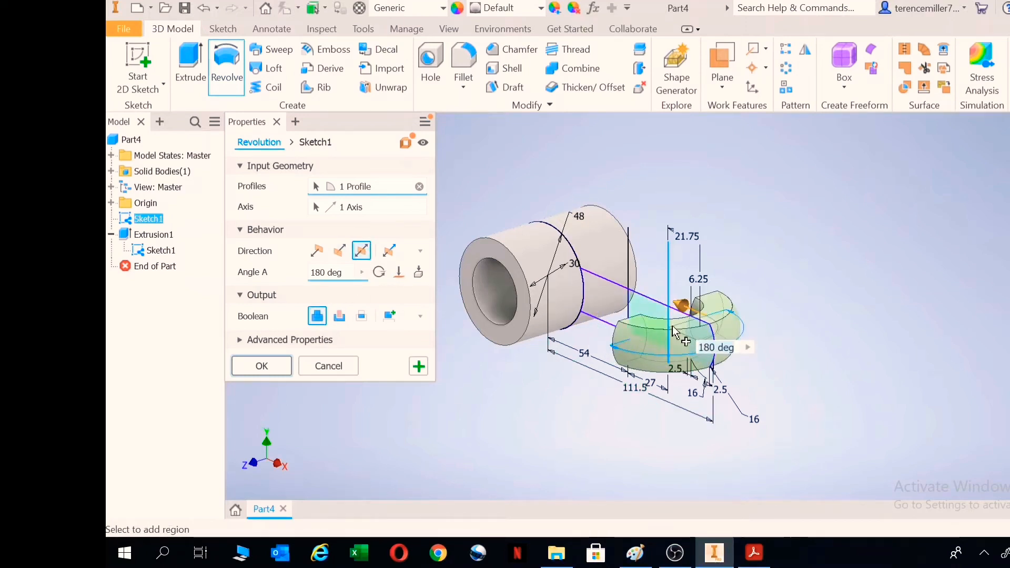
{"action": "left_click", "coordinate": [261, 366]}
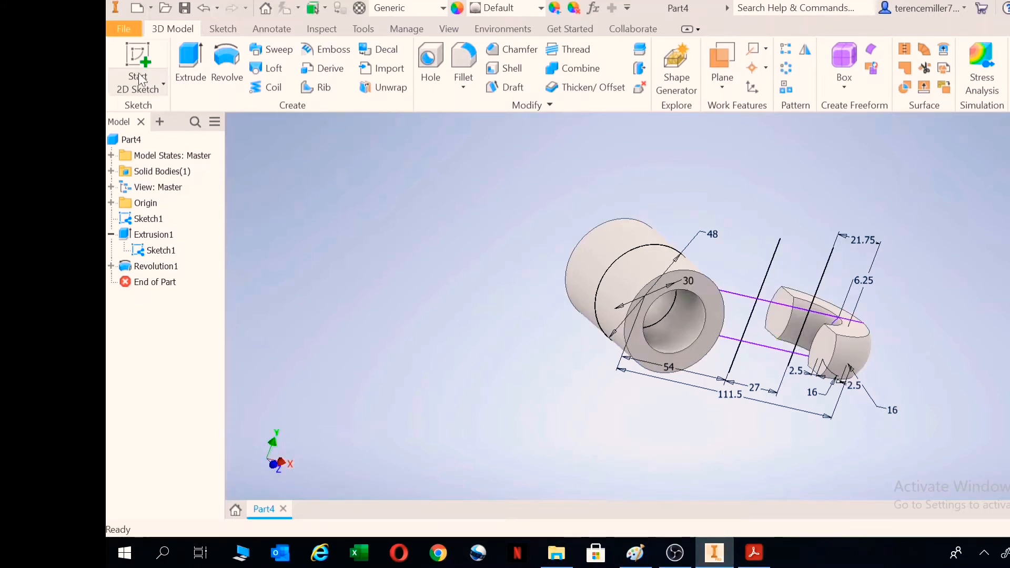
Start Sketch2 on the half ring's end face and project both oval end outlines.
{"action": "left_click", "coordinate": [138, 61]}
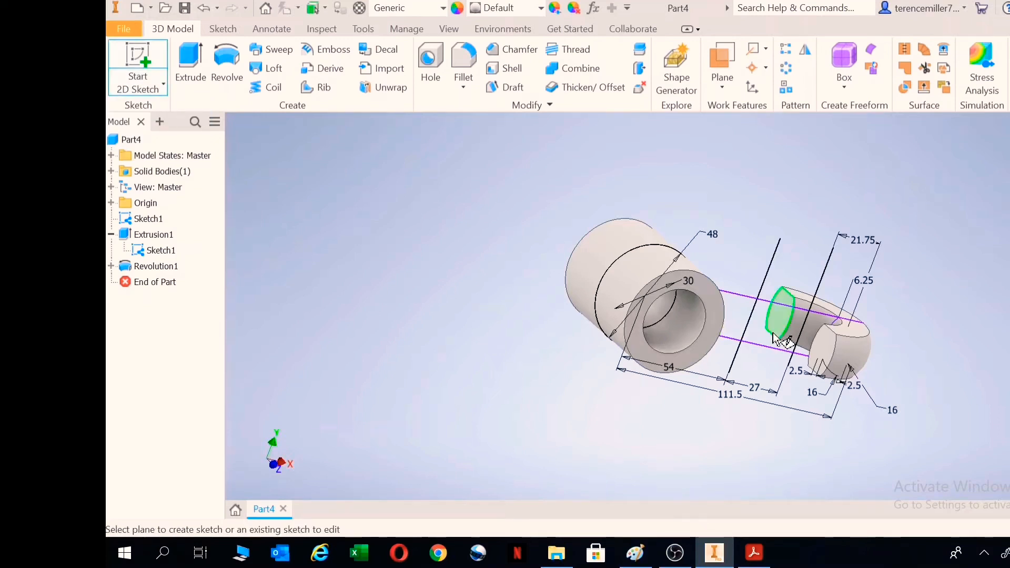
{"action": "left_click", "coordinate": [781, 315]}
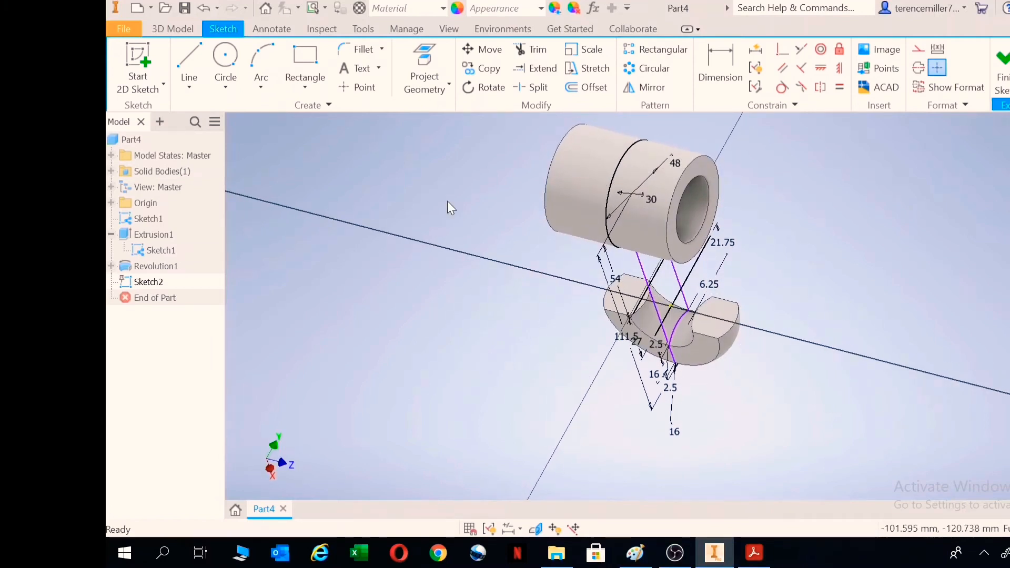
{"action": "left_click", "coordinate": [424, 68]}
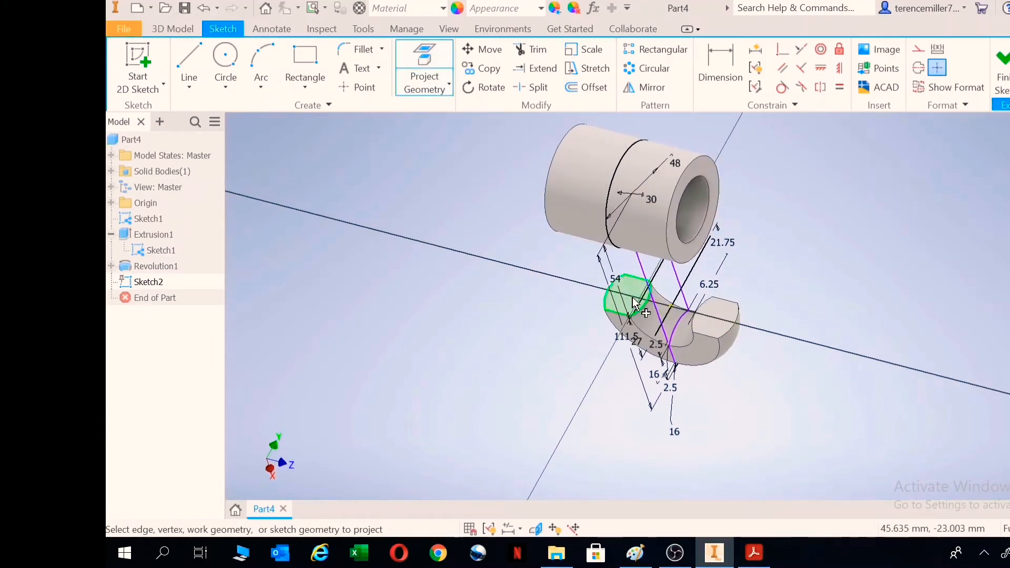
{"action": "left_click", "coordinate": [708, 316]}
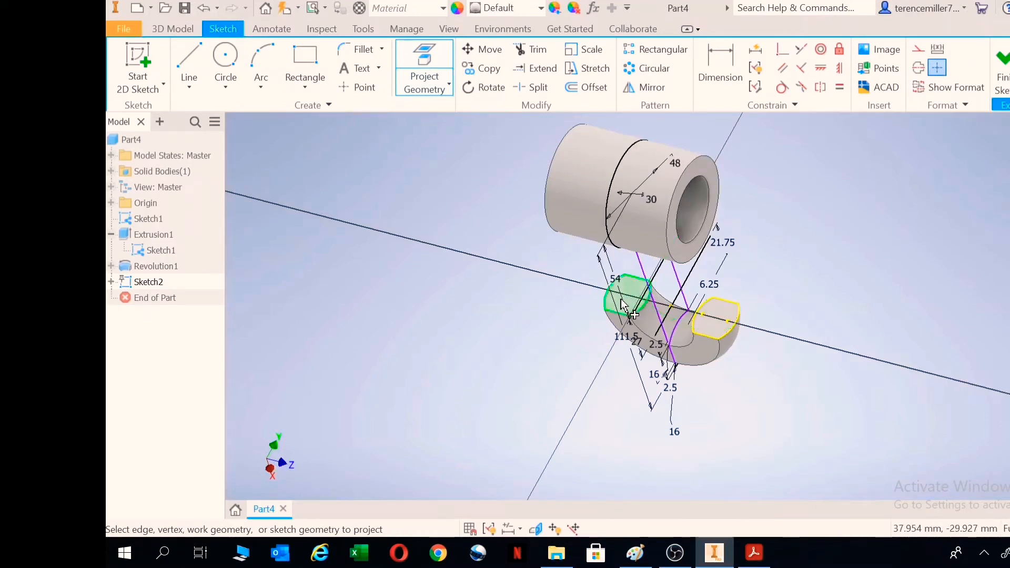
{"action": "left_click", "coordinate": [628, 303]}
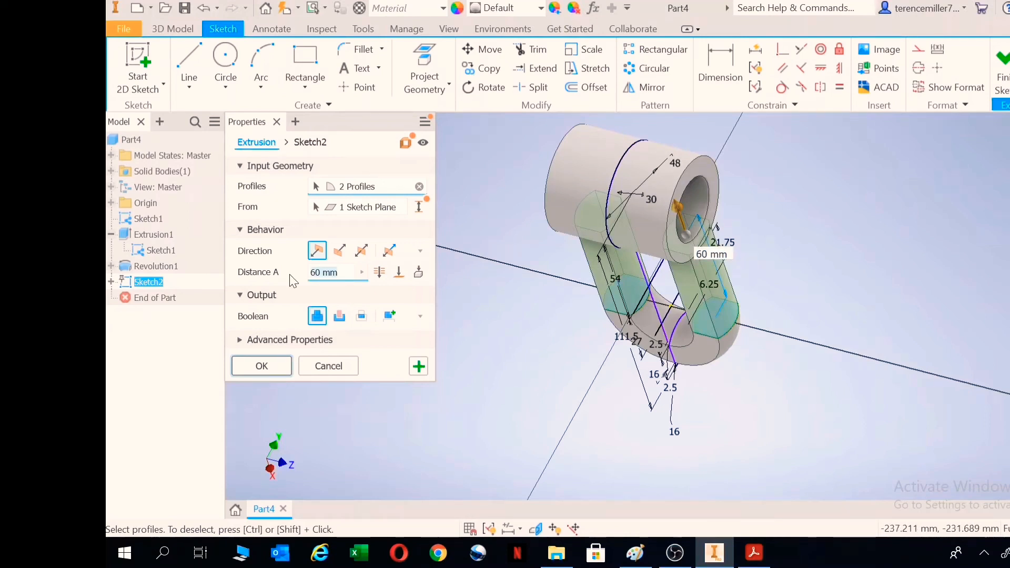
Extrude both projected oval ends 27 mm into straight legs, creating Extrusion2.
{"action": "type", "text": "27"}
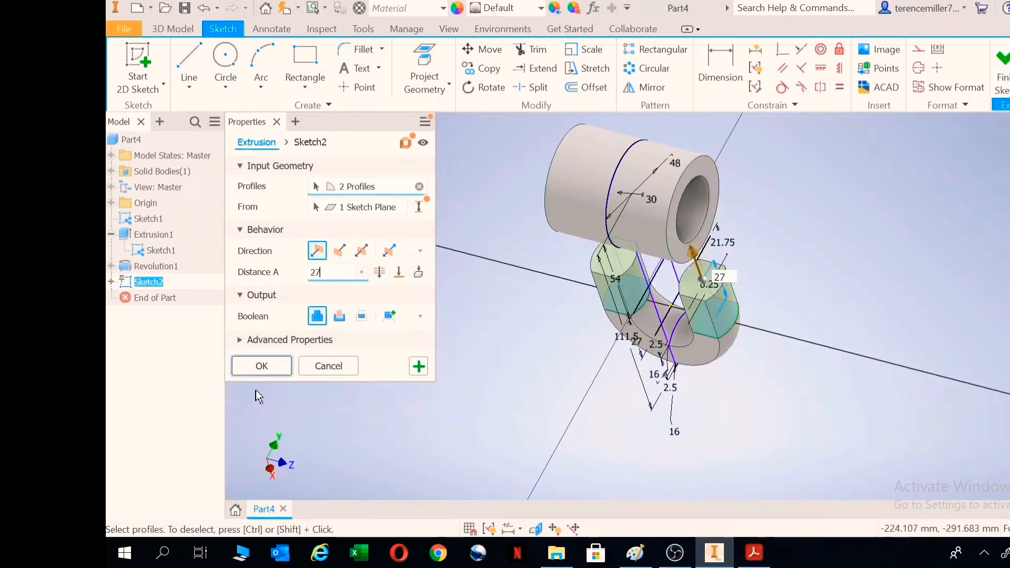
{"action": "left_click", "coordinate": [260, 365]}
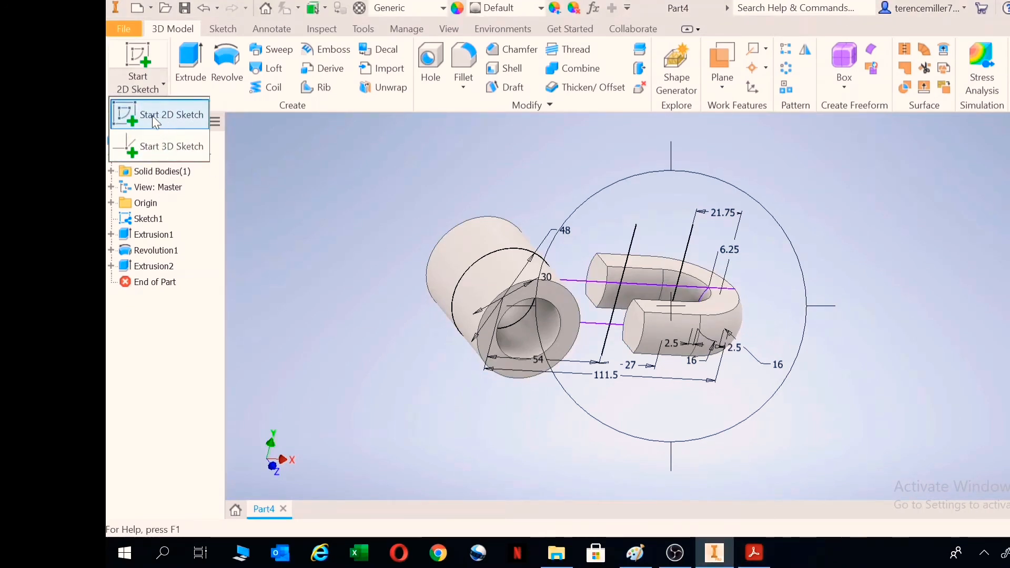
Start Sketch3, cancel Revolve, and project one leg's end face outline.
{"action": "left_click", "coordinate": [172, 114]}
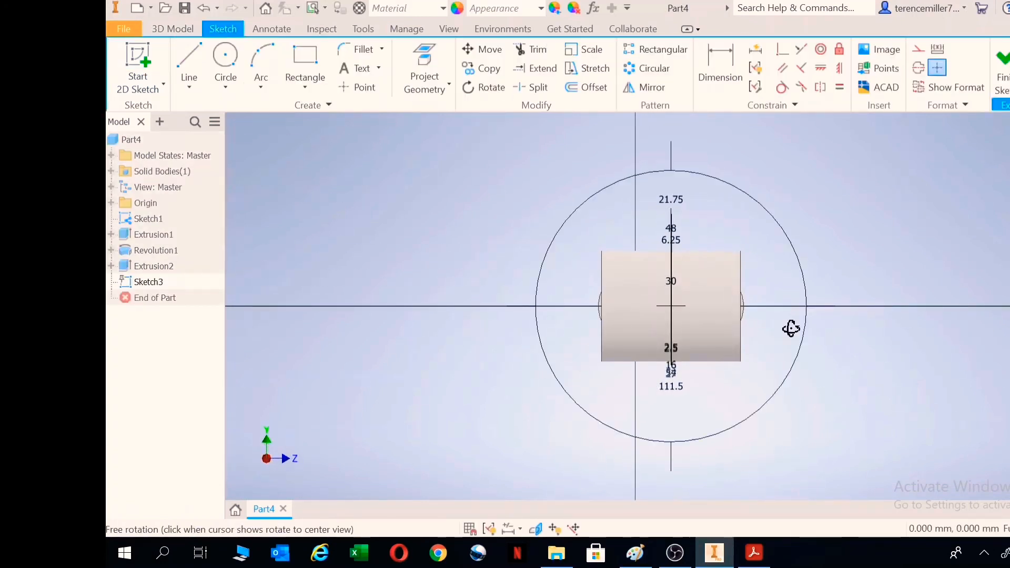
{"action": "left_click_drag", "start_coordinate": [790, 327], "coordinate": [692, 351]}
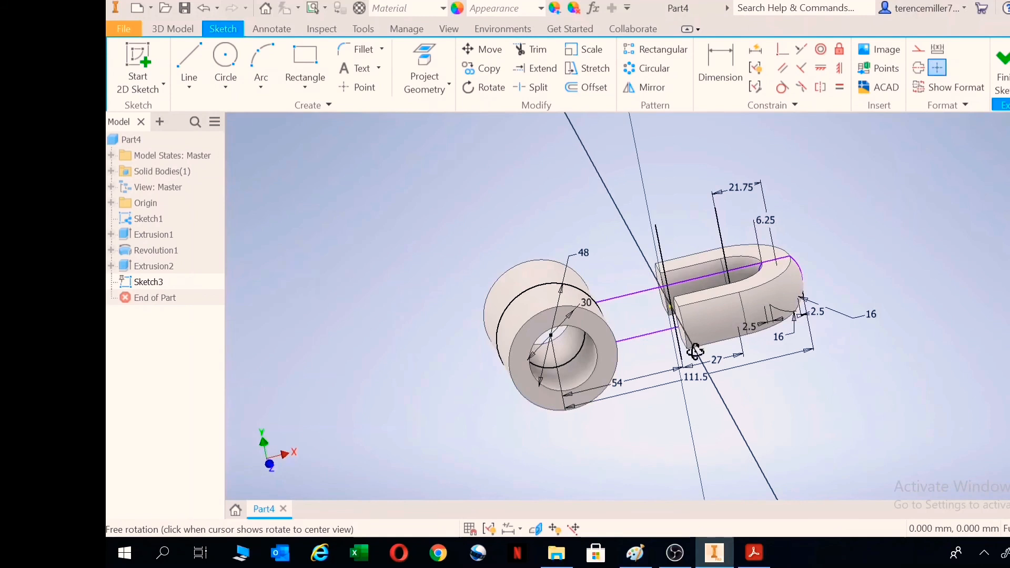
{"action": "left_click_drag", "start_coordinate": [696, 351], "coordinate": [673, 289]}
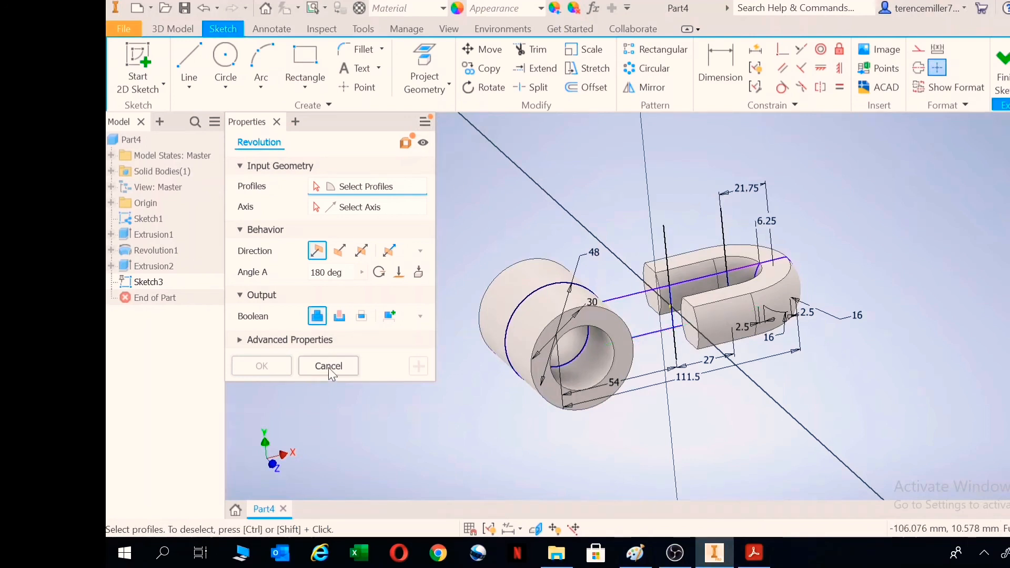
{"action": "left_click", "coordinate": [423, 73]}
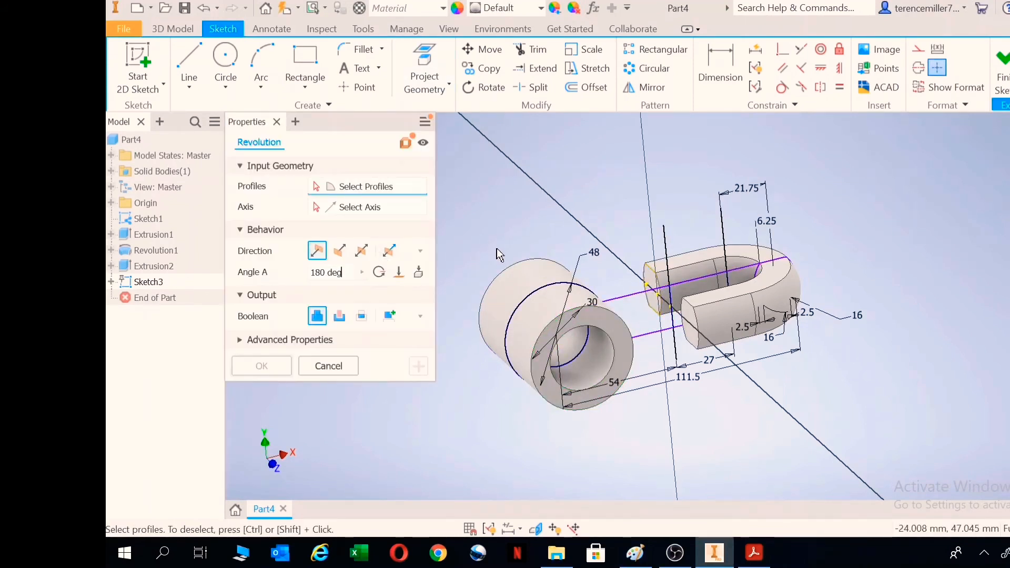
{"action": "left_click", "coordinate": [656, 287]}
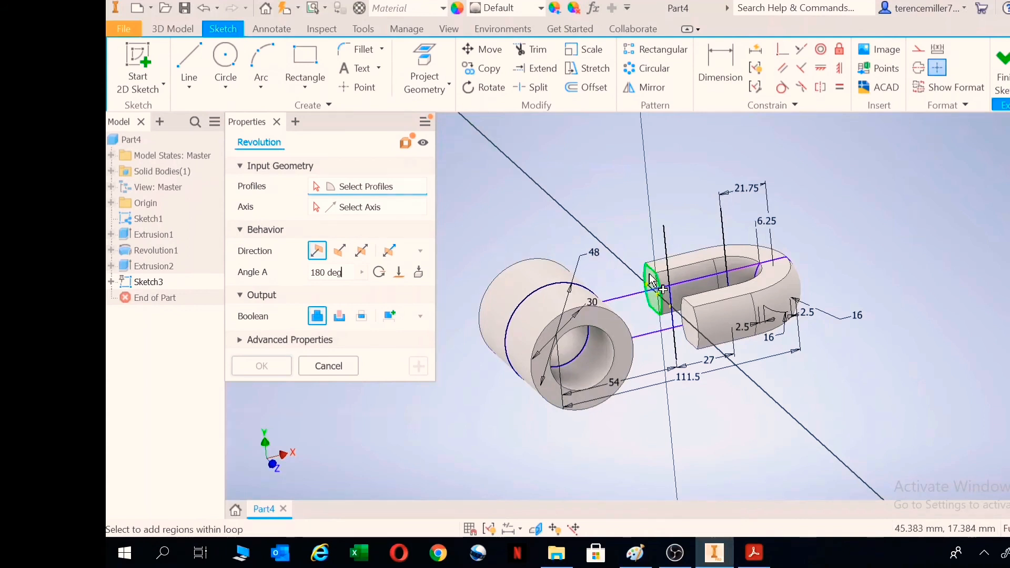
{"action": "left_click", "coordinate": [654, 288]}
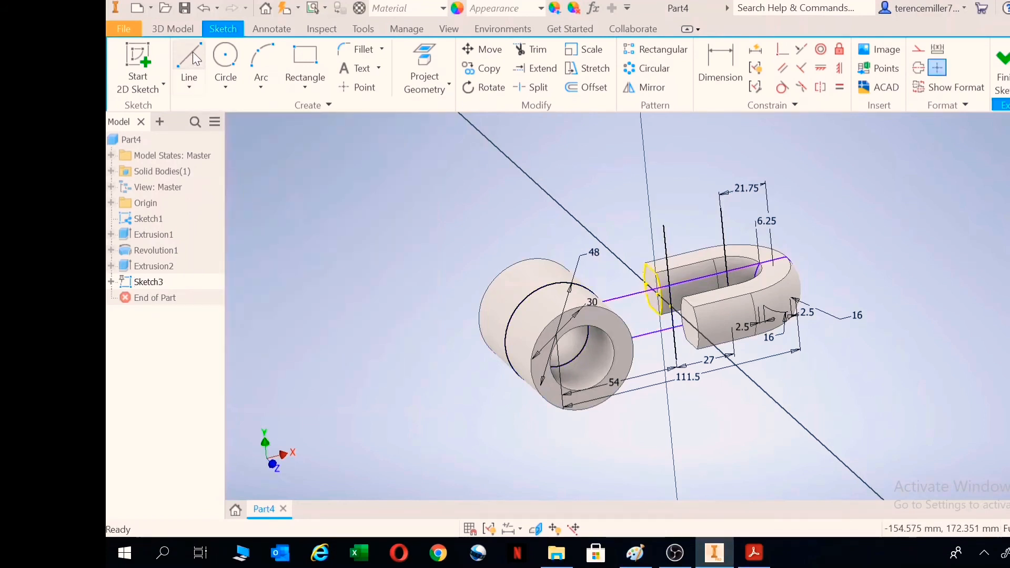
Draw a vertical axis line in Sketch3 at the ring's open end.
{"action": "left_click", "coordinate": [189, 61]}
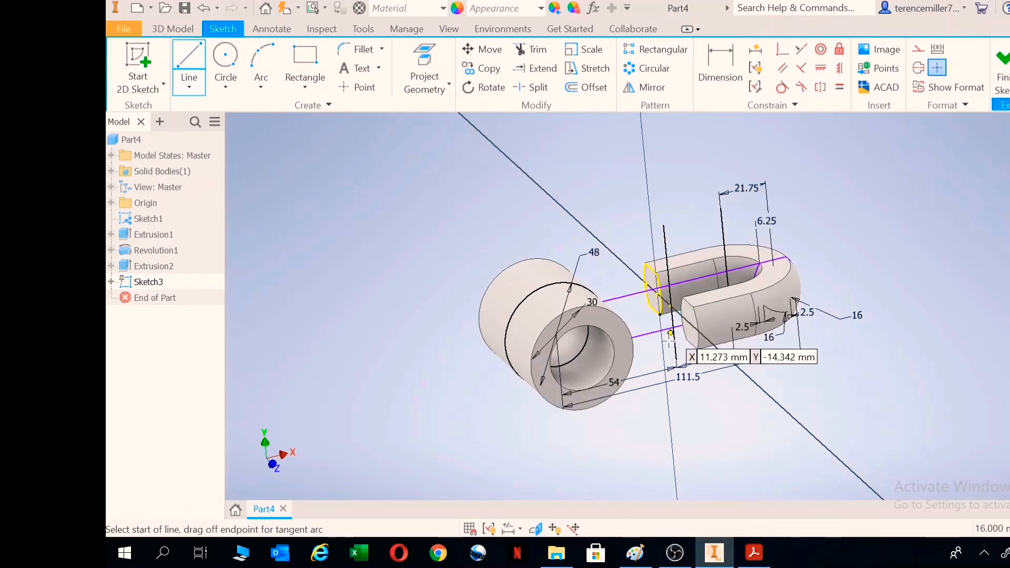
{"action": "left_click", "coordinate": [670, 307]}
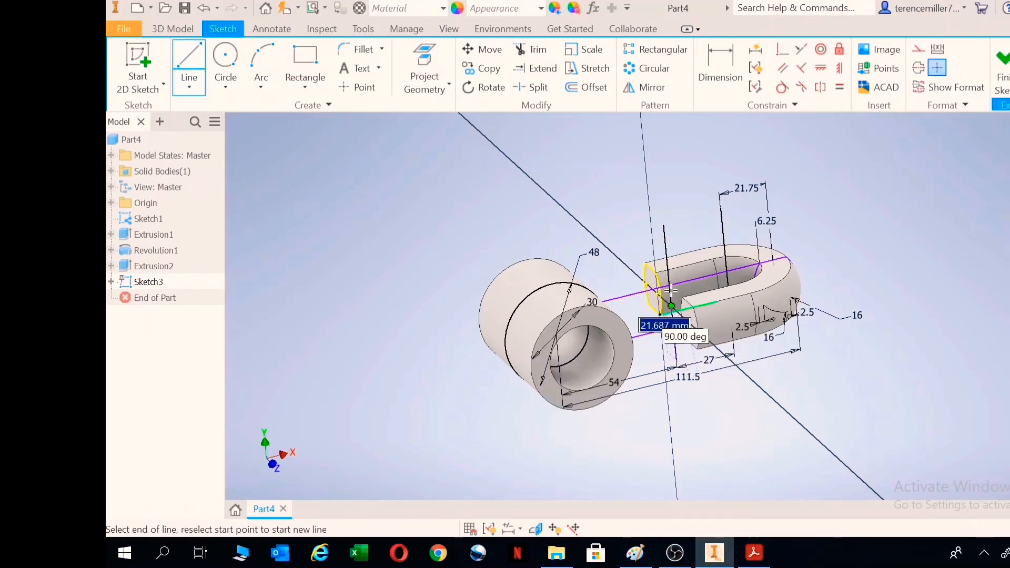
{"action": "mouse_move", "coordinate": [657, 167]}
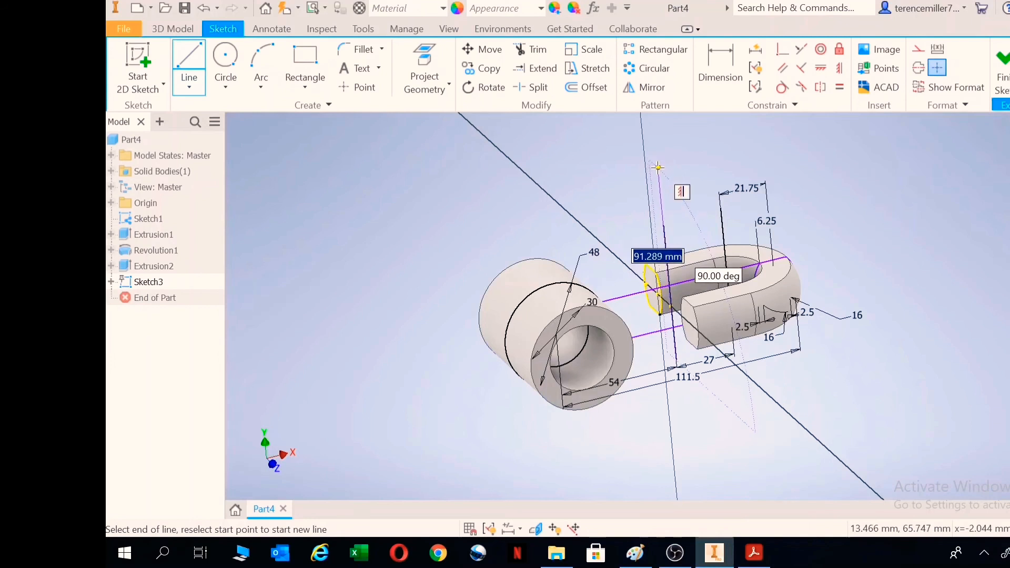
{"action": "key", "text": "Escape"}
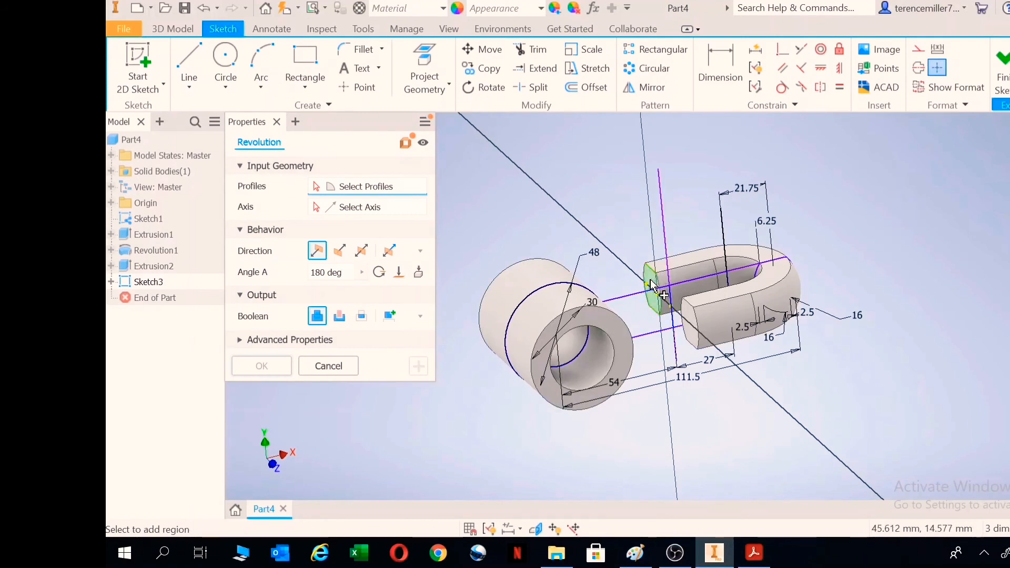
Revolve the leg's end section 180° around the new axis, creating Revolution2.
{"action": "left_click", "coordinate": [657, 290]}
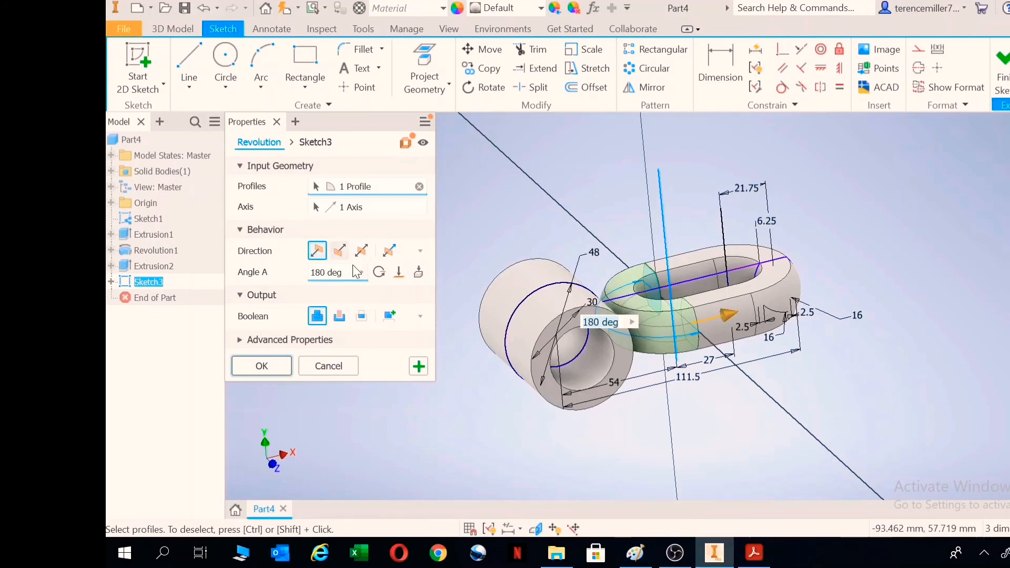
{"action": "left_click", "coordinate": [362, 250]}
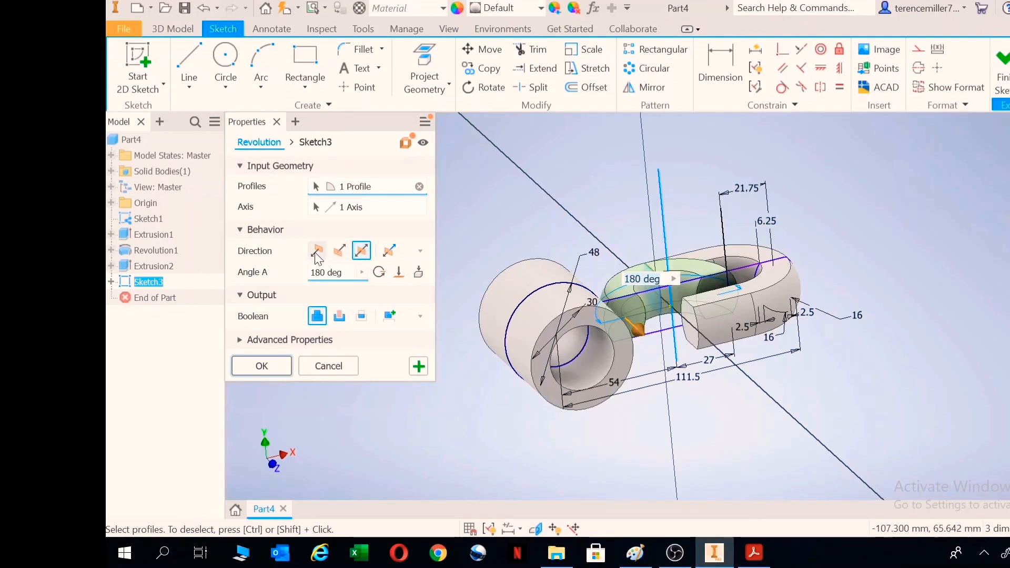
{"action": "left_click", "coordinate": [316, 250]}
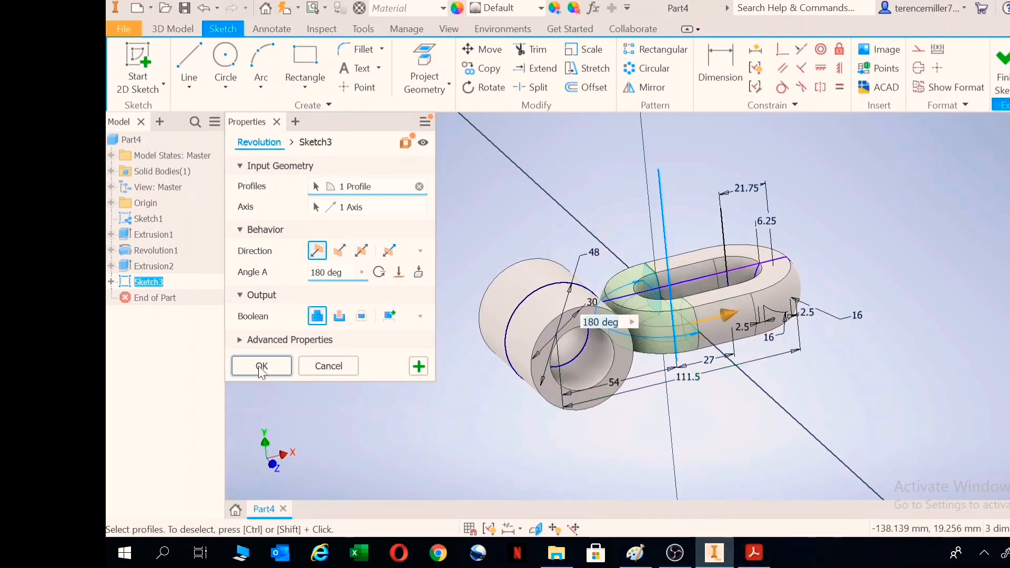
{"action": "left_click", "coordinate": [261, 366]}
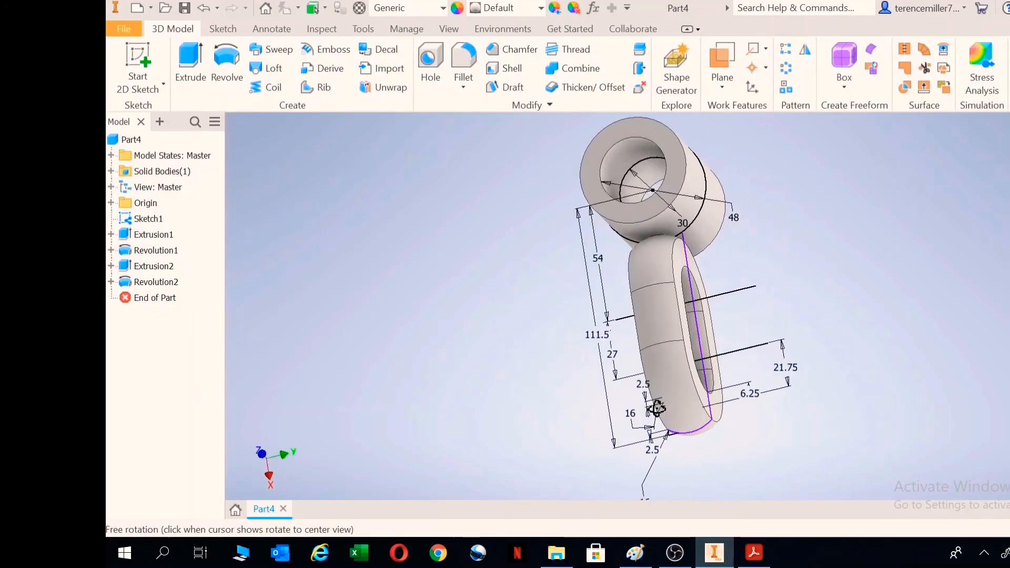
Orbit to inspect the closed ring and compare it with the reference drawing.
{"action": "left_click_drag", "start_coordinate": [657, 409], "coordinate": [470, 325]}
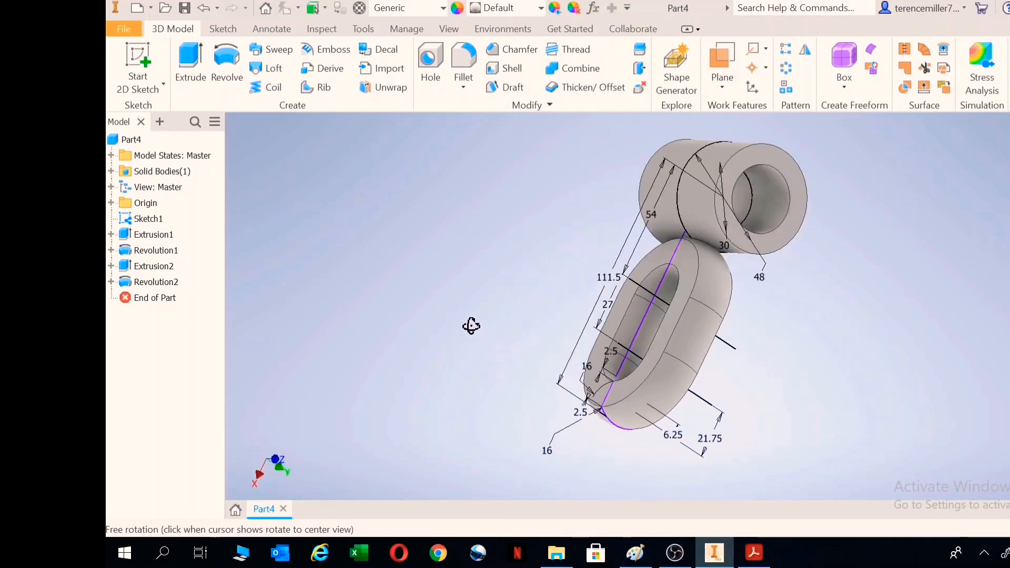
{"action": "left_click", "coordinate": [752, 552]}
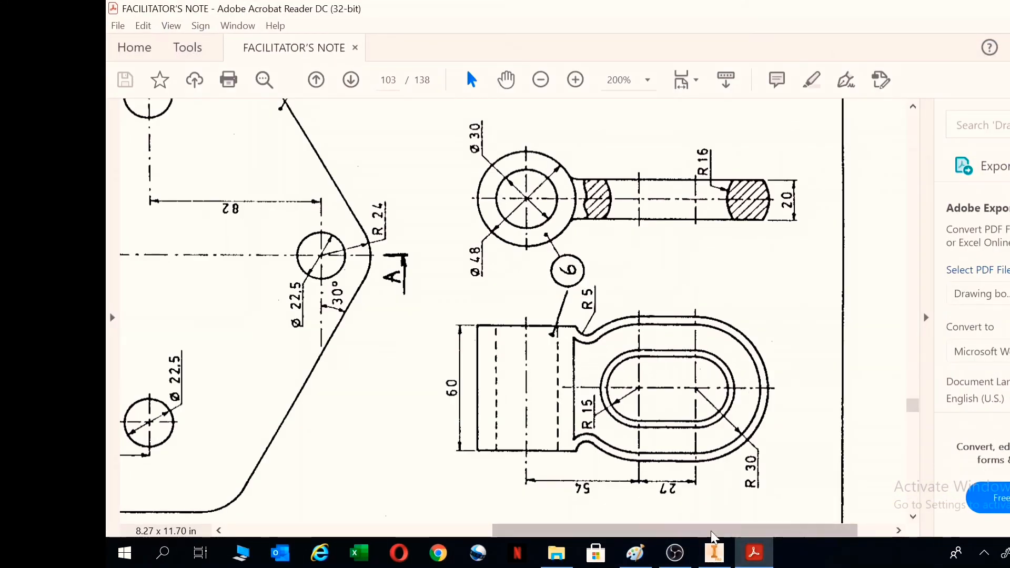
{"action": "left_click", "coordinate": [713, 552]}
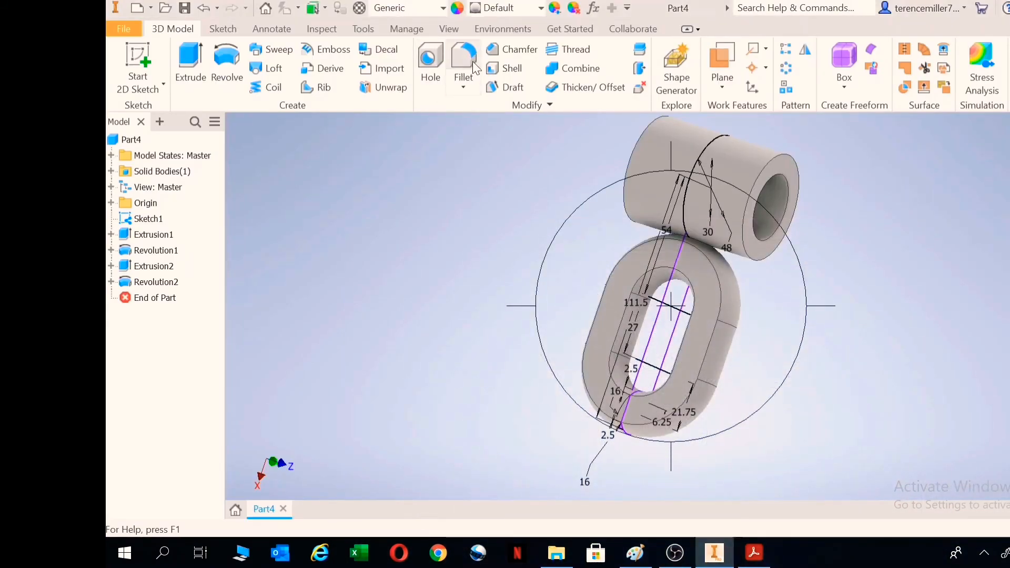
Add Fillet1 with a 5 mm radius on the cylinder-ring junction edge.
{"action": "left_click", "coordinate": [463, 61]}
{"action": "type", "text": "5"}
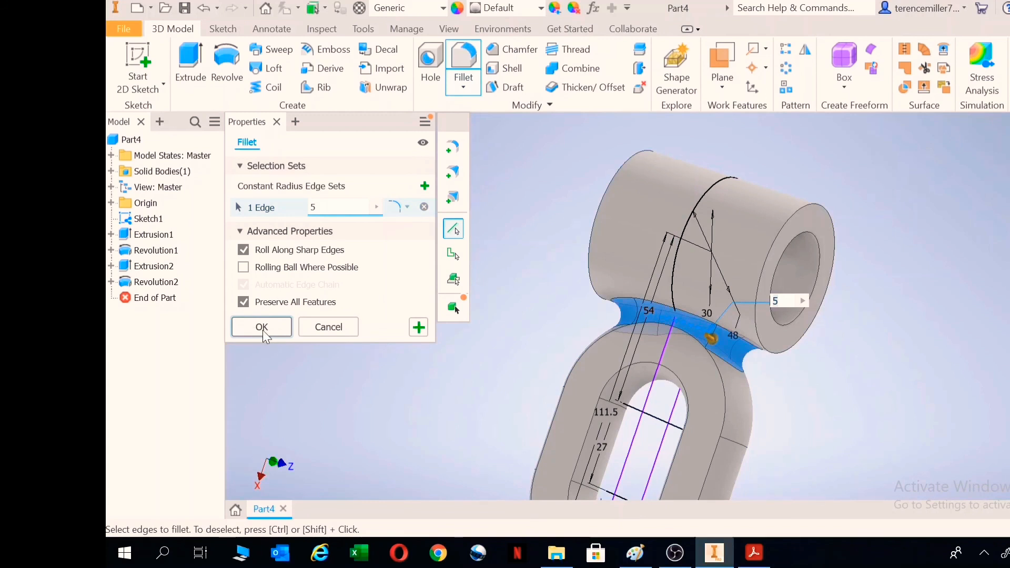
{"action": "left_click", "coordinate": [261, 327]}
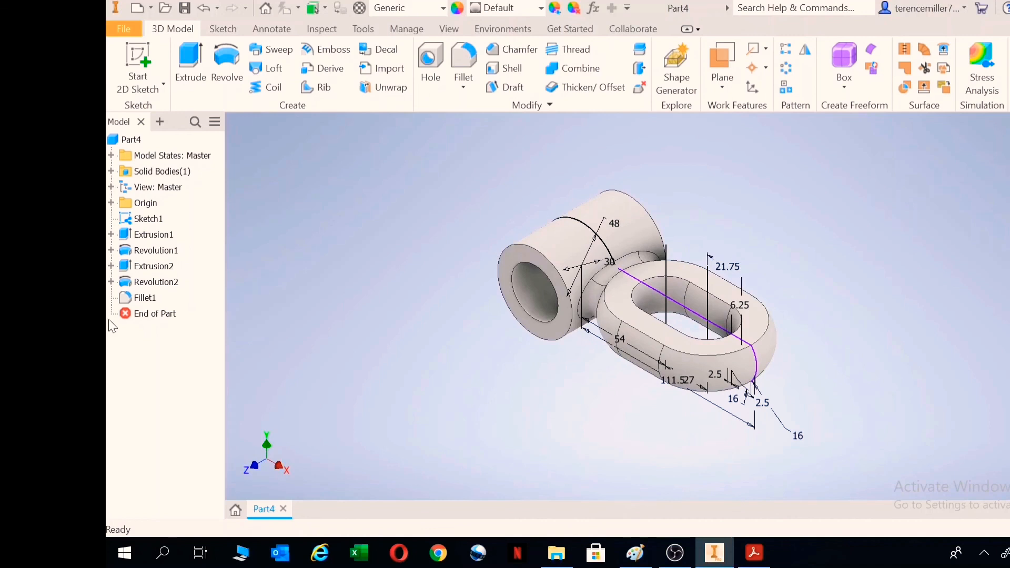
Expand Extrusion1 in the browser and turn off its sketch visibility.
{"action": "left_click", "coordinate": [152, 234]}
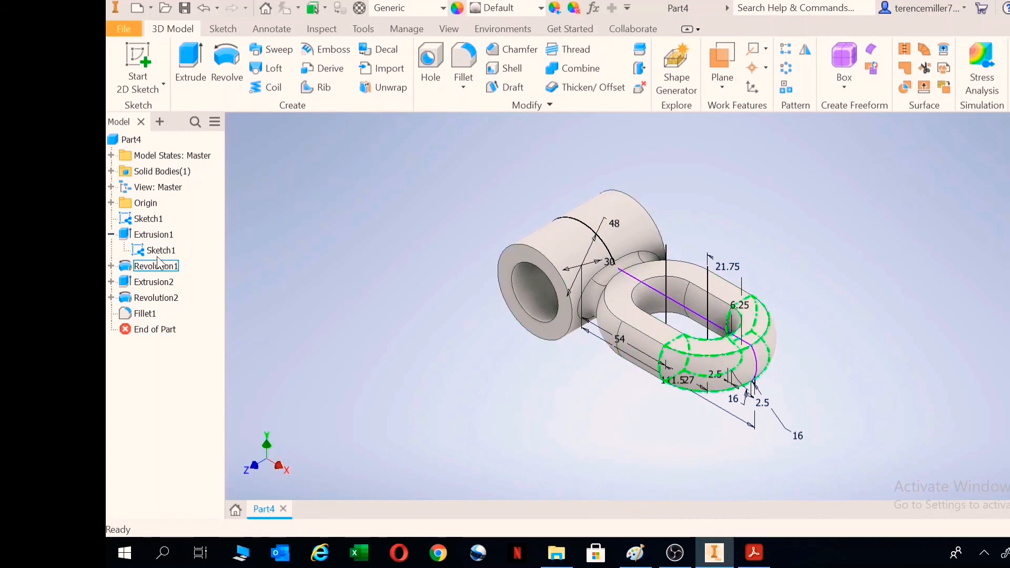
{"action": "left_click", "coordinate": [202, 428]}
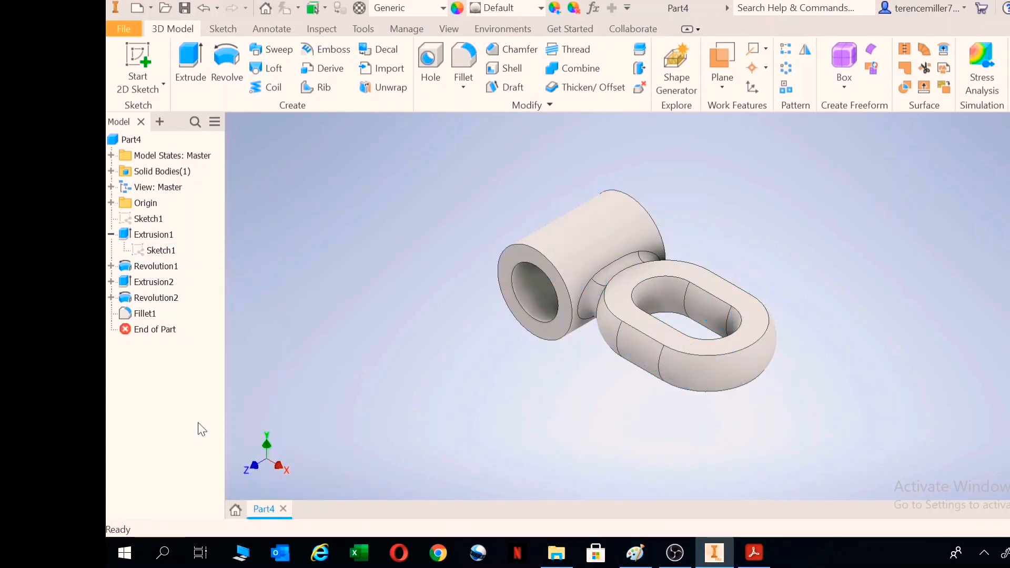